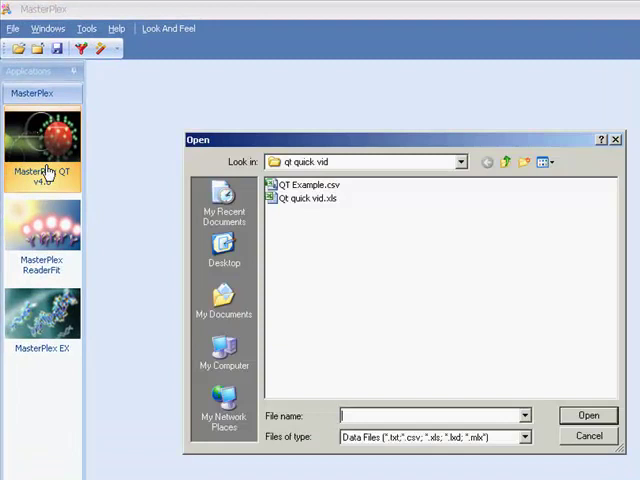
Select QT Example.csv in the Open dialog and load it as a plate.
{"action": "left_click", "coordinate": [303, 184]}
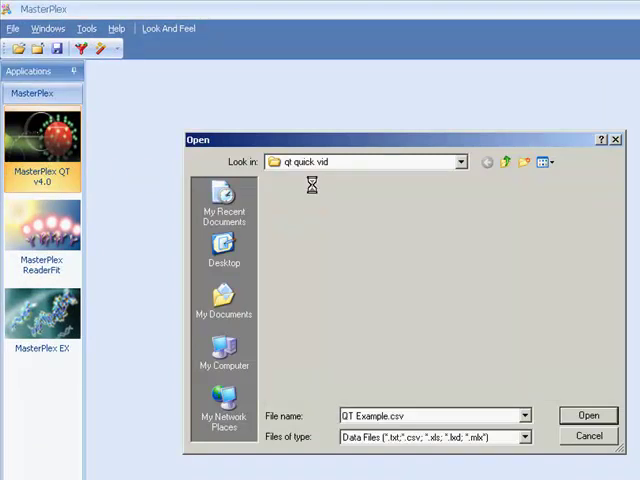
{"action": "left_click", "coordinate": [588, 415]}
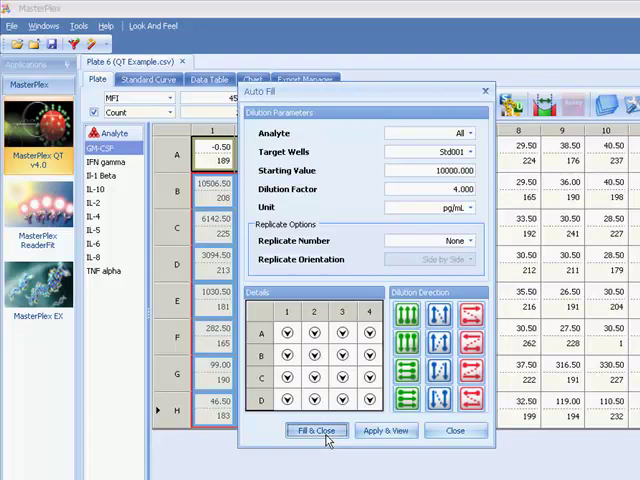
Fill the standards as a fourfold pg/mL series from 10000, then close Template Manager.
{"action": "left_click", "coordinate": [316, 430]}
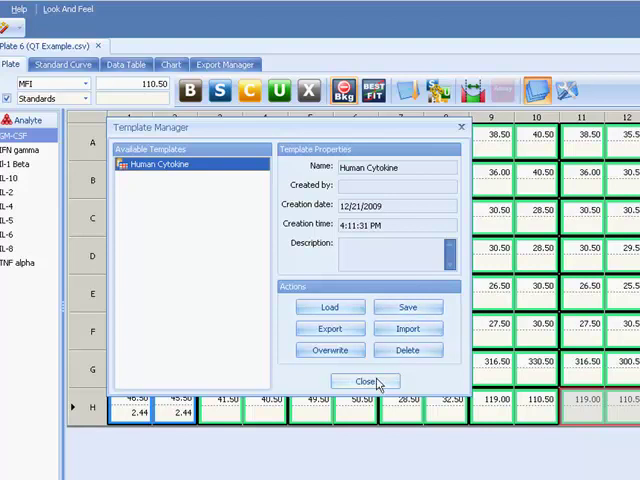
{"action": "left_click", "coordinate": [364, 381]}
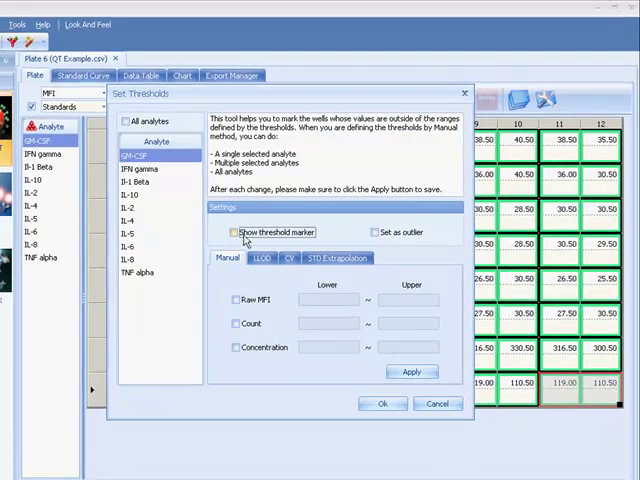
Turn on threshold markers and outlier flagging, with a bead count lower limit of 35.
{"action": "left_click", "coordinate": [233, 231]}
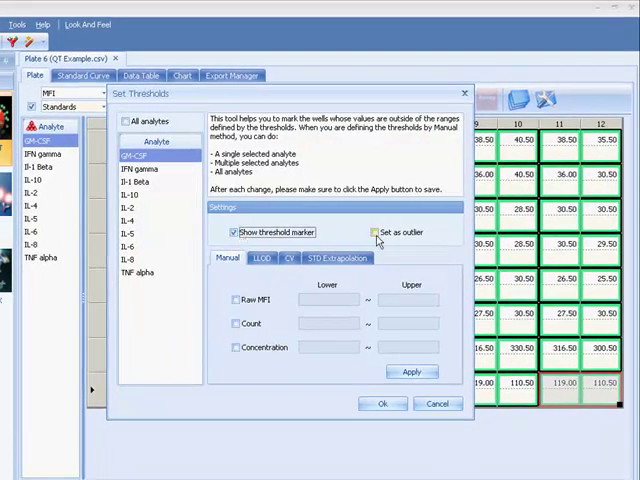
{"action": "left_click", "coordinate": [377, 231]}
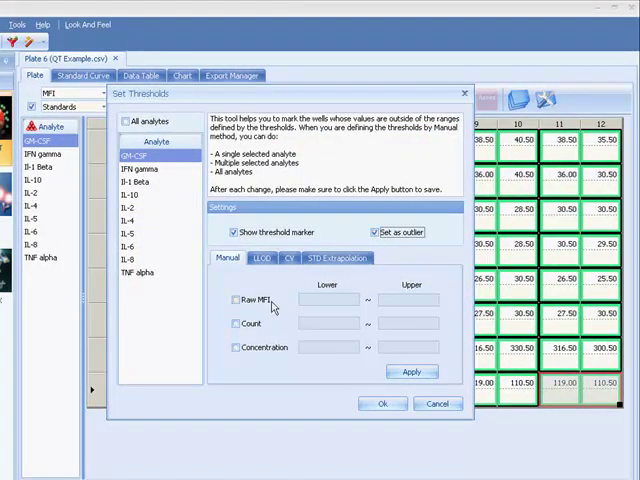
{"action": "left_click", "coordinate": [226, 323]}
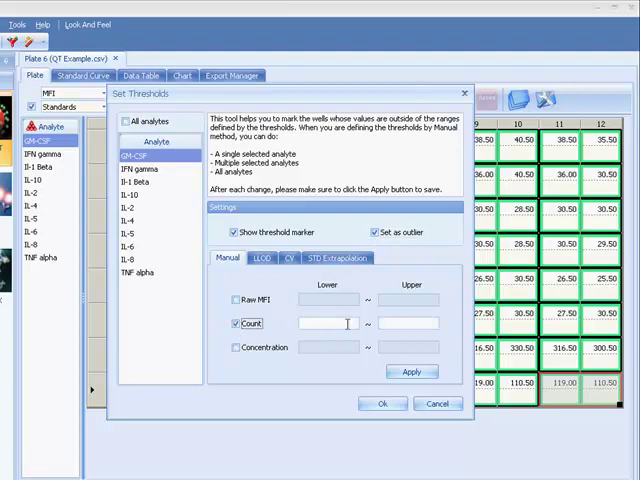
{"action": "type", "text": "35"}
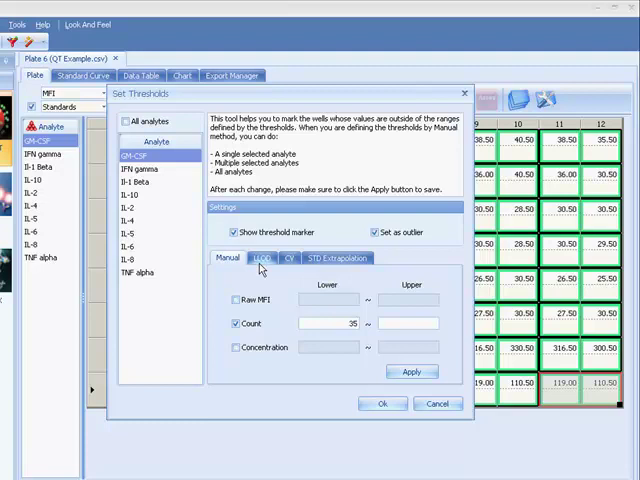
Review the LLOD and extrapolation thresholds and switch on CV% marking.
{"action": "left_click", "coordinate": [262, 258]}
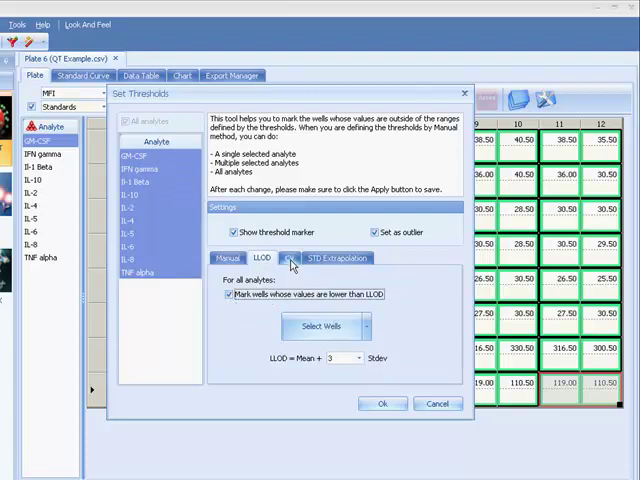
{"action": "left_click", "coordinate": [290, 258]}
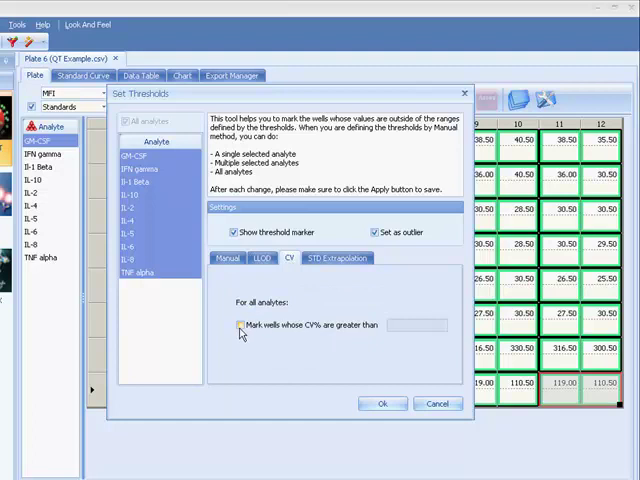
{"action": "left_click", "coordinate": [228, 324]}
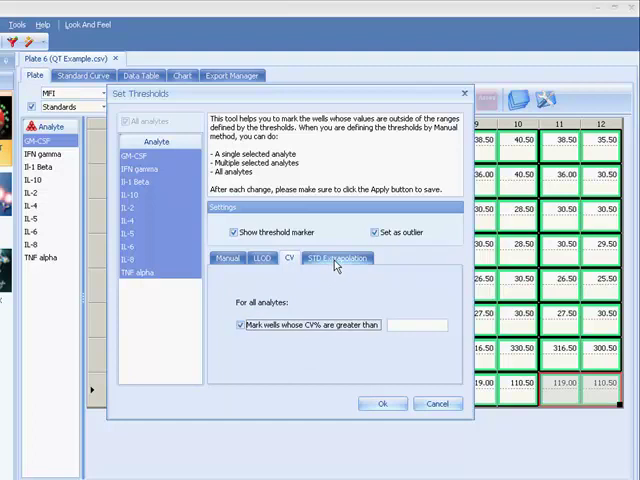
{"action": "left_click", "coordinate": [338, 257]}
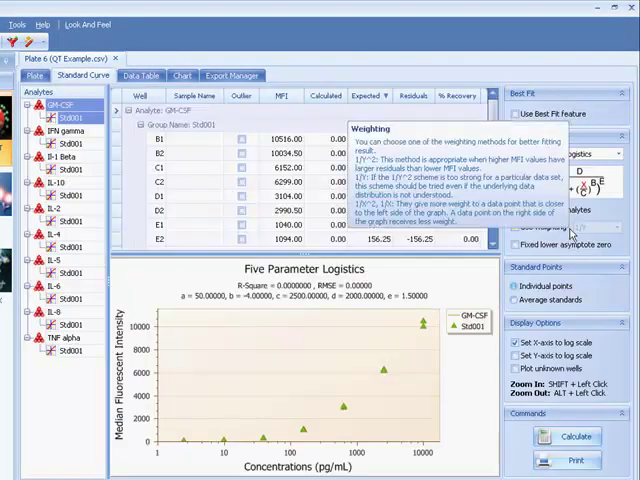
Apply the fit equation to all analytes with weighting on and fit the standard curves.
{"action": "left_click", "coordinate": [555, 154]}
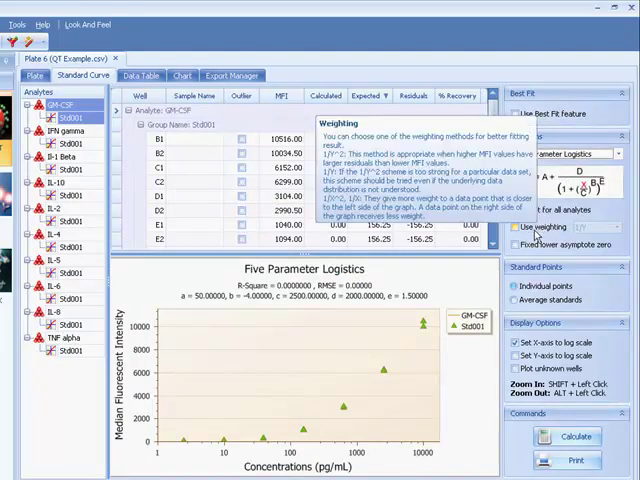
{"action": "left_click", "coordinate": [600, 228]}
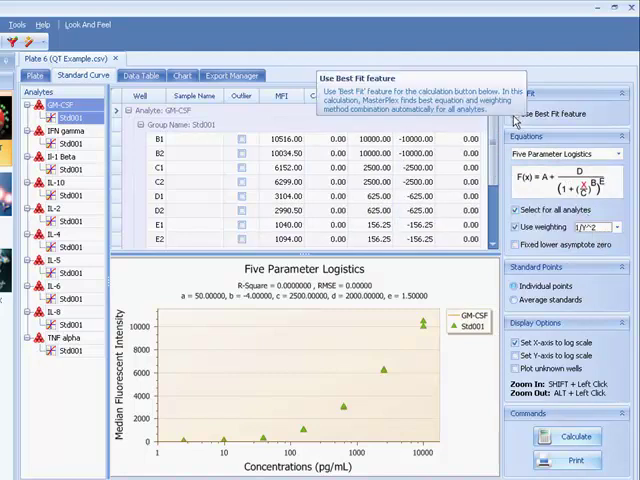
{"action": "left_click", "coordinate": [514, 113]}
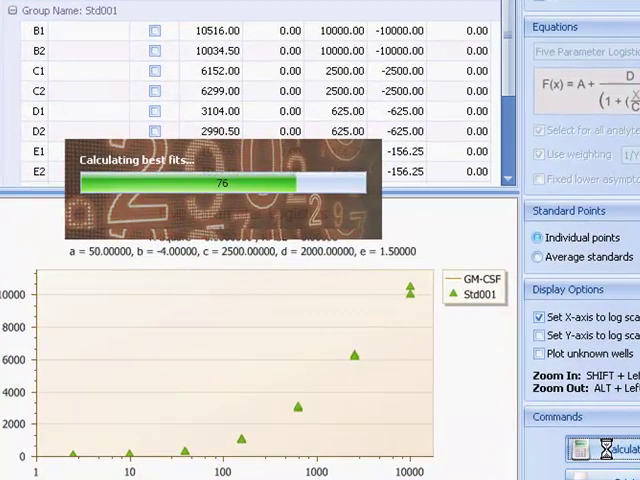
{"action": "left_click", "coordinate": [615, 449]}
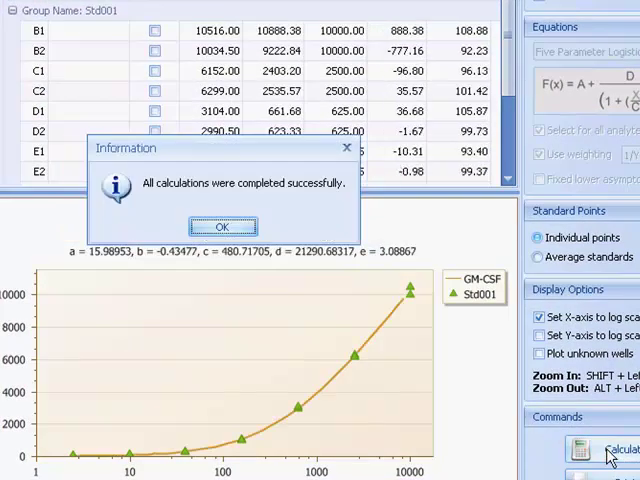
{"action": "left_click", "coordinate": [222, 227]}
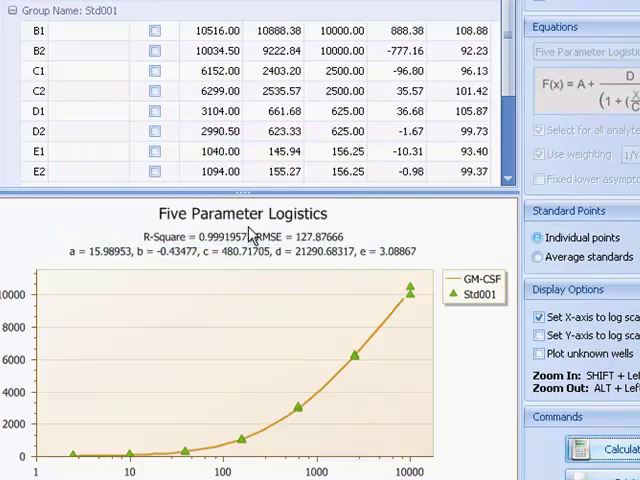
Mark well B1 as an outlier and refit GM-CSF with 1/Y weighting (R-square 0.9998).
{"action": "left_click", "coordinate": [162, 131]}
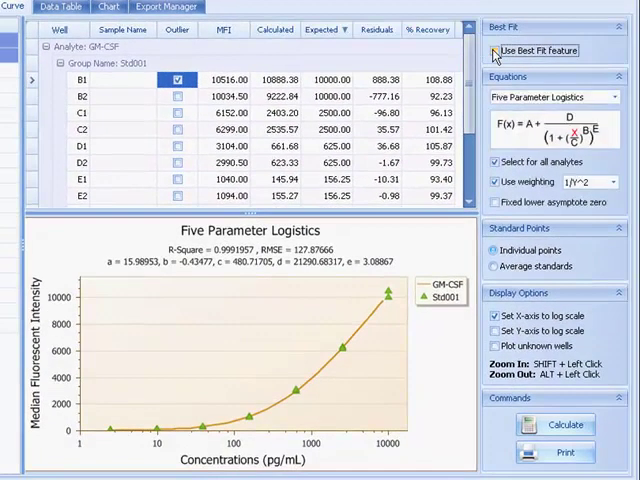
{"action": "left_click", "coordinate": [494, 50]}
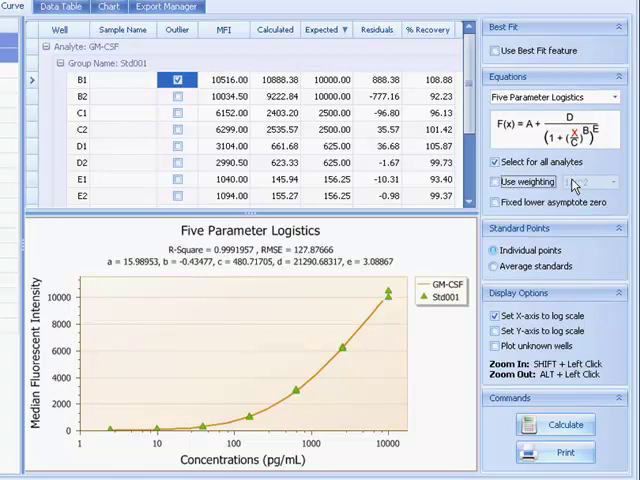
{"action": "left_click", "coordinate": [494, 182]}
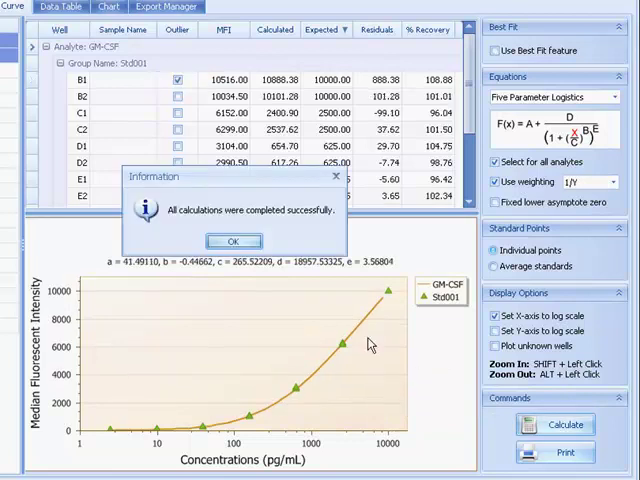
{"action": "left_click", "coordinate": [232, 240]}
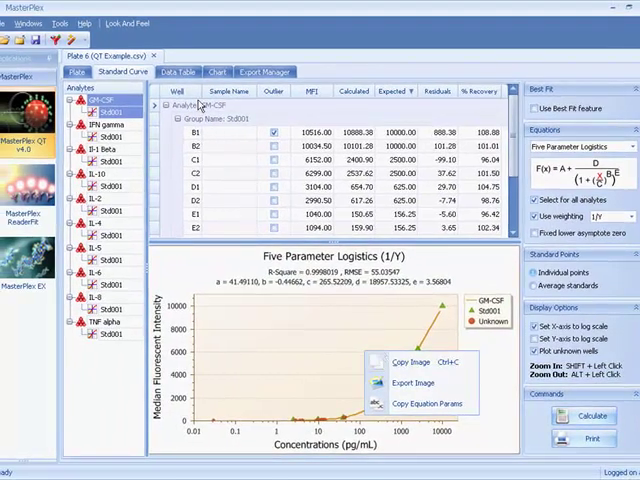
{"action": "left_click", "coordinate": [195, 71]}
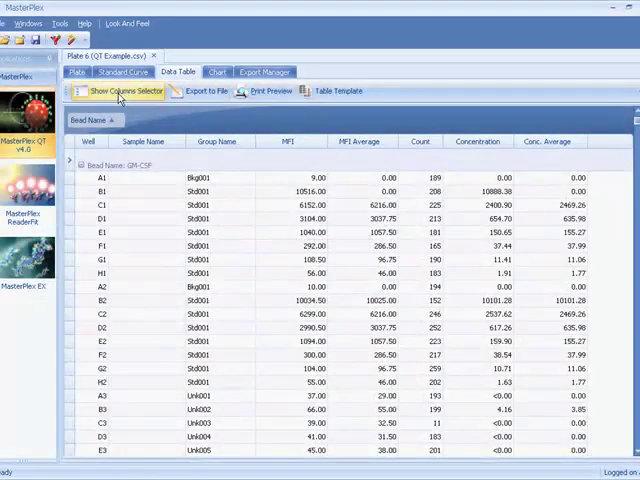
Customise data table columns, group by bead and Group Name, and save Report 1 template.
{"action": "left_click", "coordinate": [124, 91]}
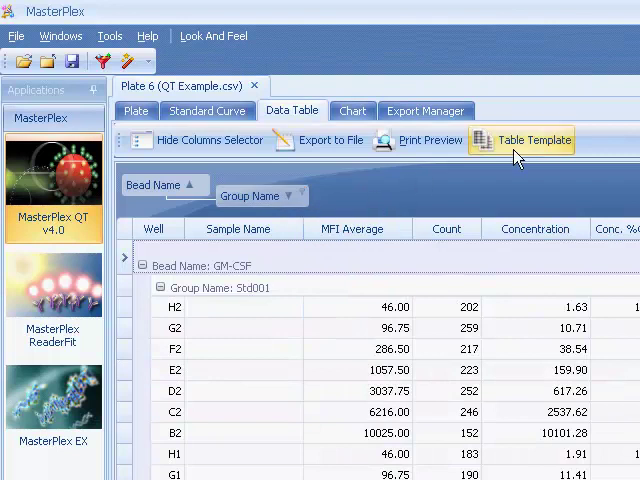
{"action": "left_click", "coordinate": [328, 140]}
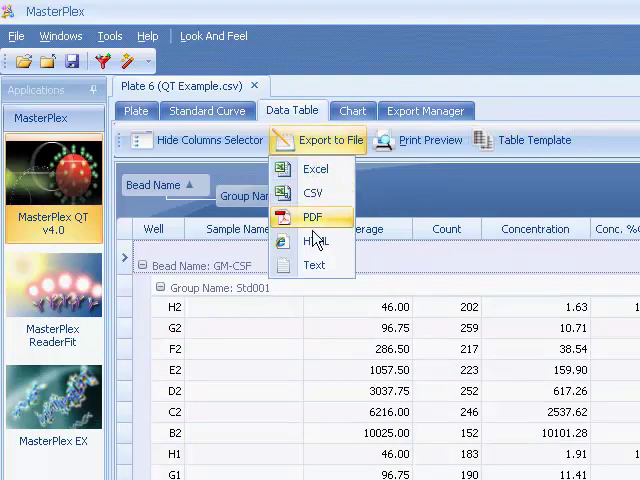
{"action": "mouse_move", "coordinate": [360, 174]}
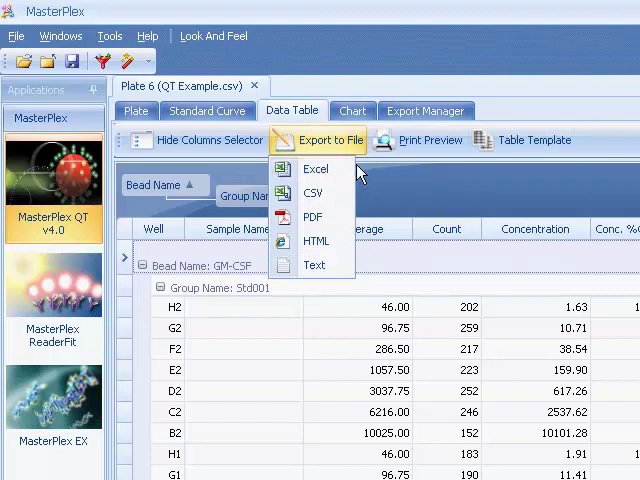
{"action": "left_click", "coordinate": [533, 140]}
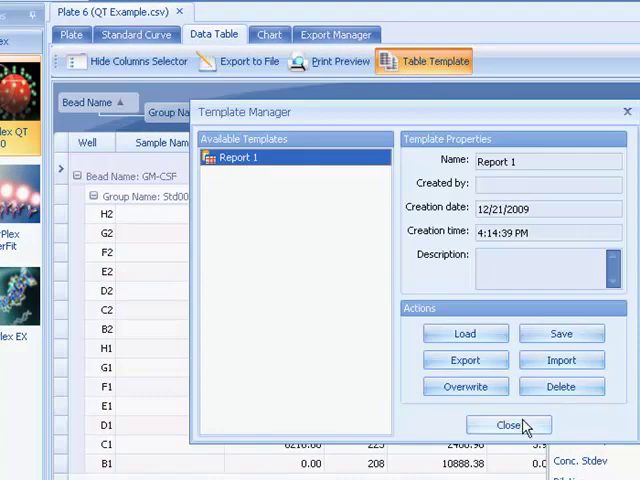
{"action": "left_click", "coordinate": [508, 425]}
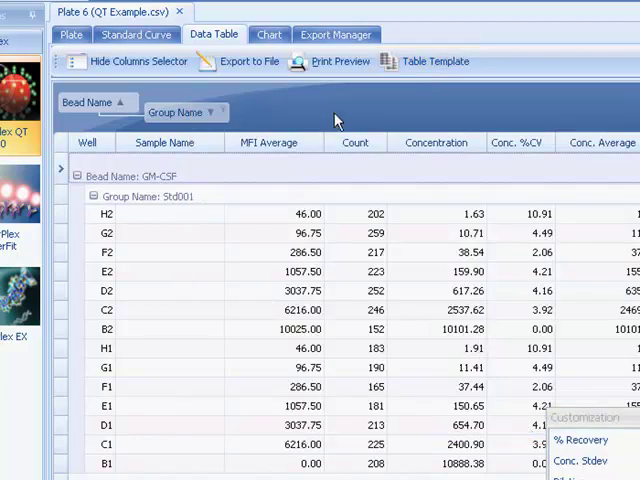
{"action": "left_click", "coordinate": [268, 34]}
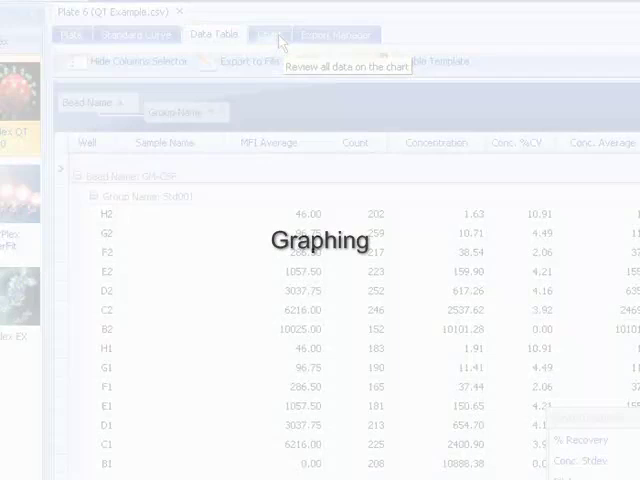
Chart single-analyte concentrations for Unk001–Unk012 with a palette, saving the Chart 1 template.
{"action": "left_click", "coordinate": [268, 34]}
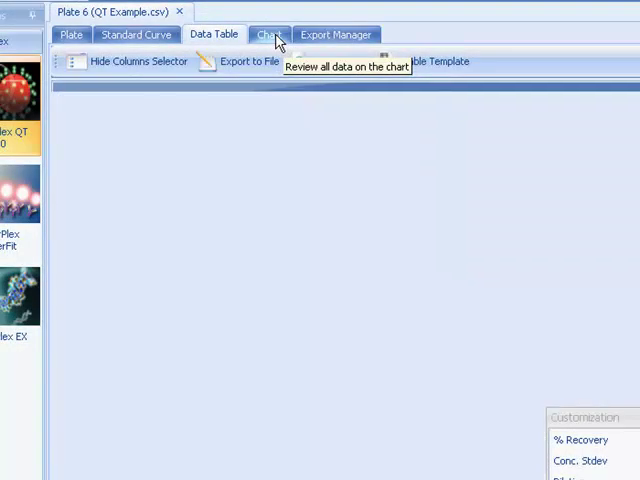
{"action": "left_click", "coordinate": [267, 34]}
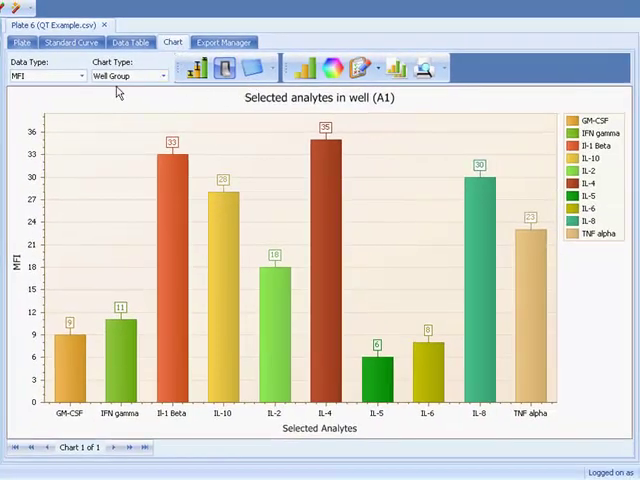
{"action": "left_click", "coordinate": [45, 76]}
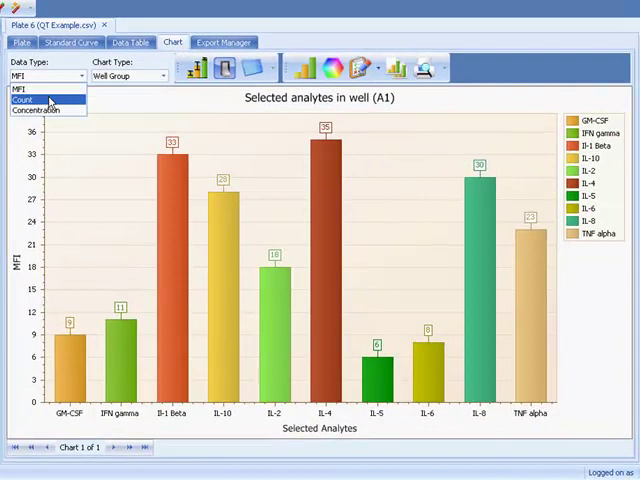
{"action": "left_click", "coordinate": [41, 111]}
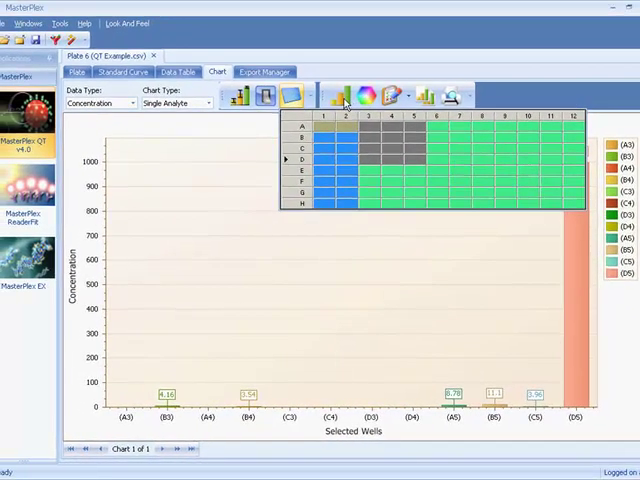
{"action": "left_click", "coordinate": [371, 95]}
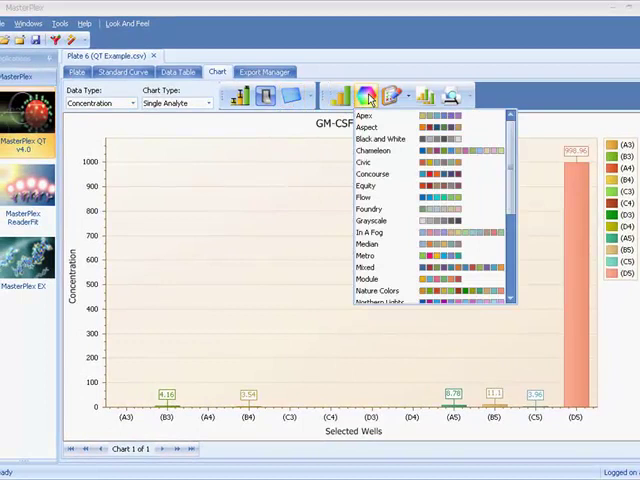
{"action": "left_click", "coordinate": [373, 150]}
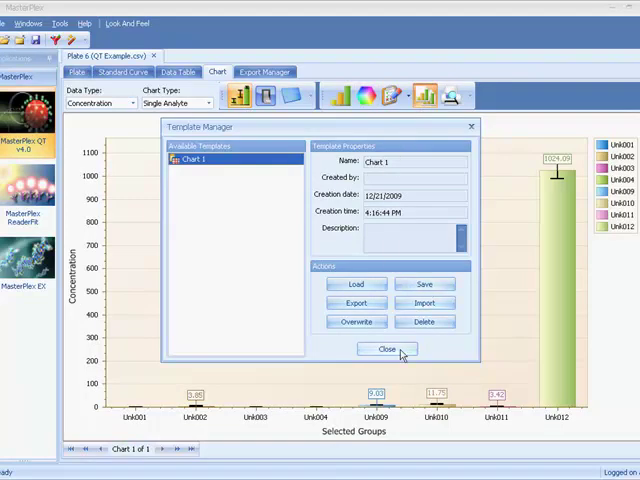
{"action": "left_click", "coordinate": [386, 349]}
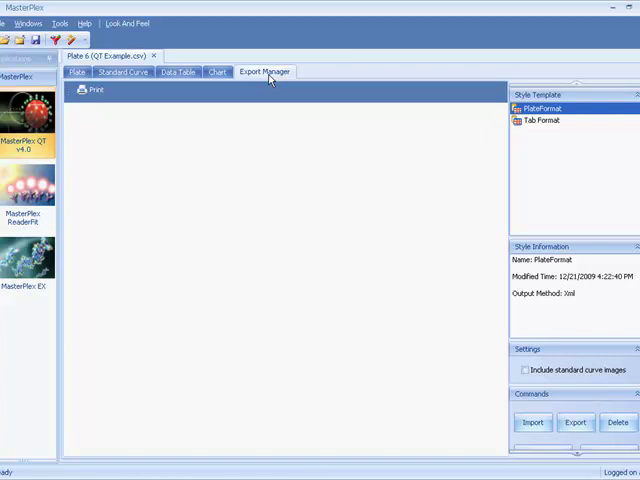
{"action": "mouse_move", "coordinate": [425, 317]}
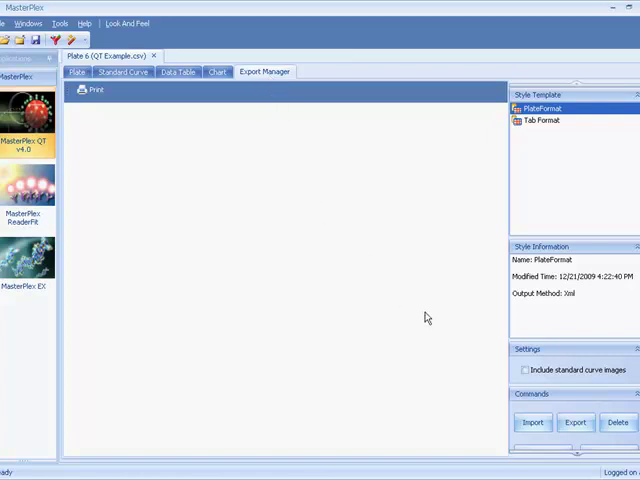